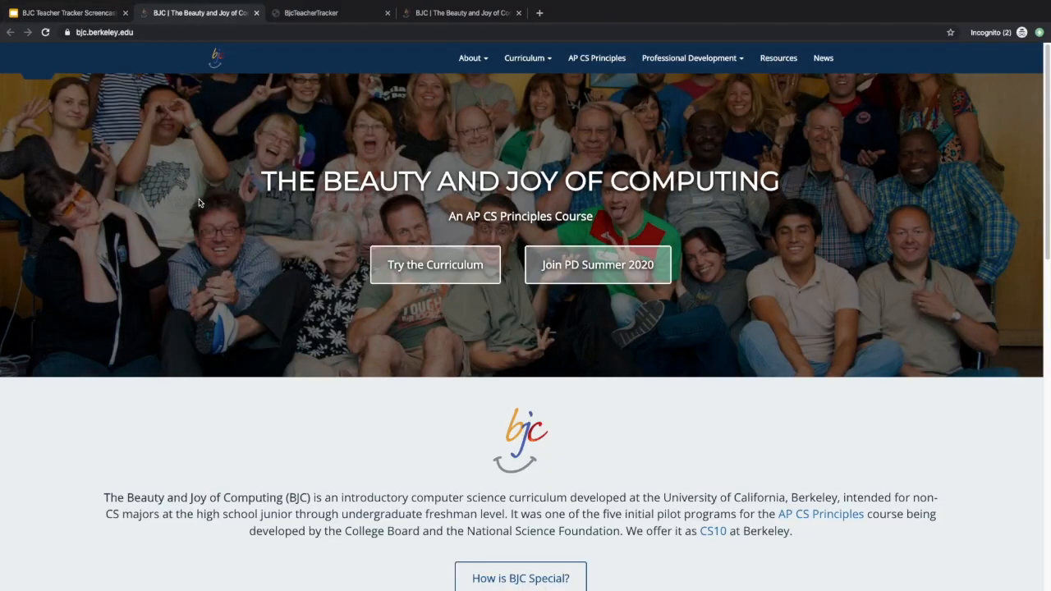
mouse_move(200, 243)
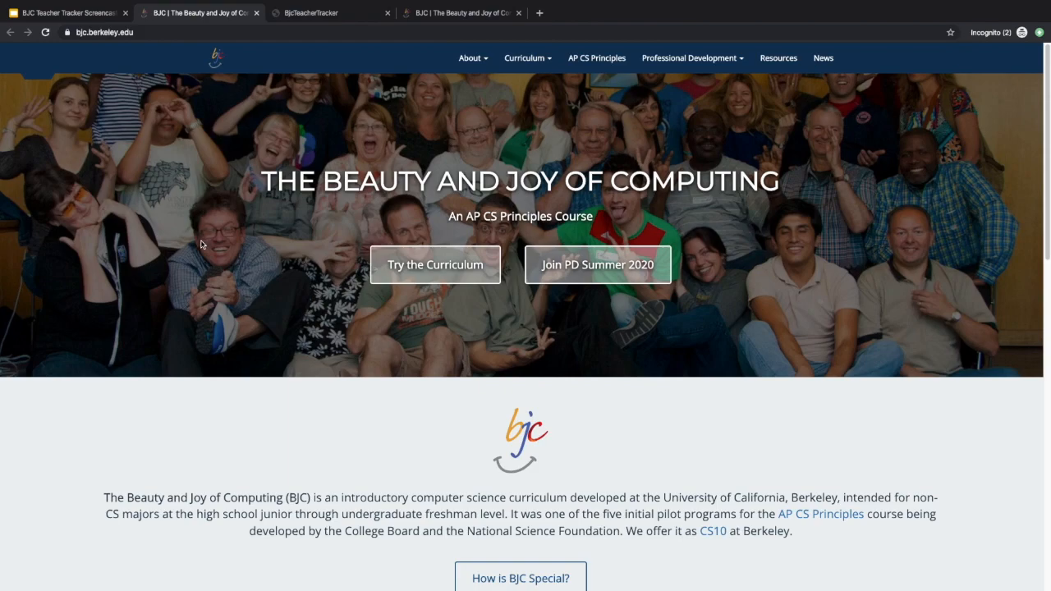
Step: Show the BJC Teacher Tracker title slide, then return to the sign-up form
click(66, 13)
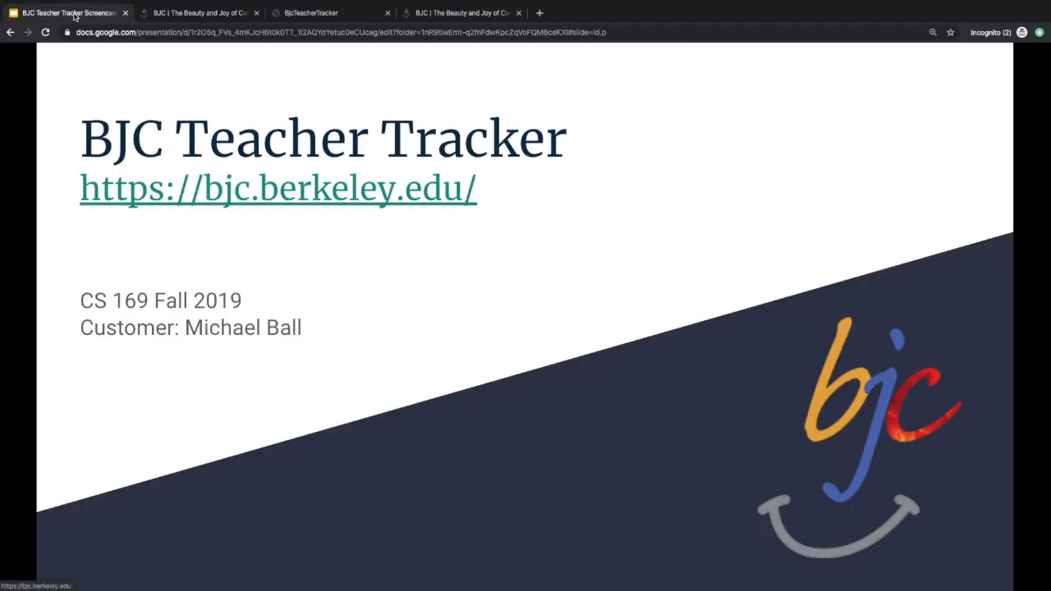
mouse_move(293, 267)
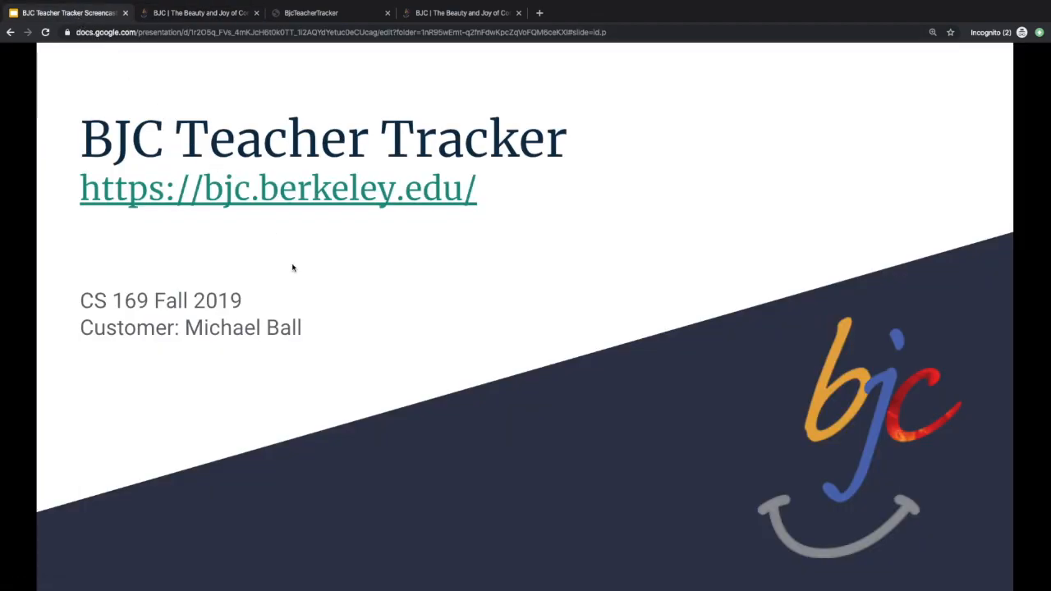
click(201, 13)
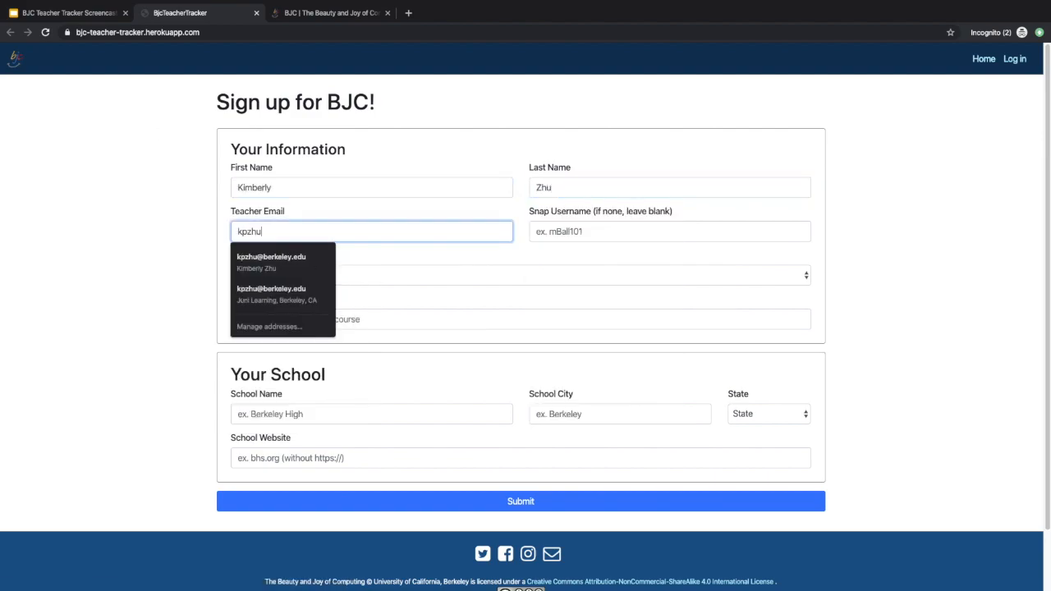
Step: Enter the teacher email, choose teaching BJC outside AP CS Principles, add the school website, and submit
click(271, 261)
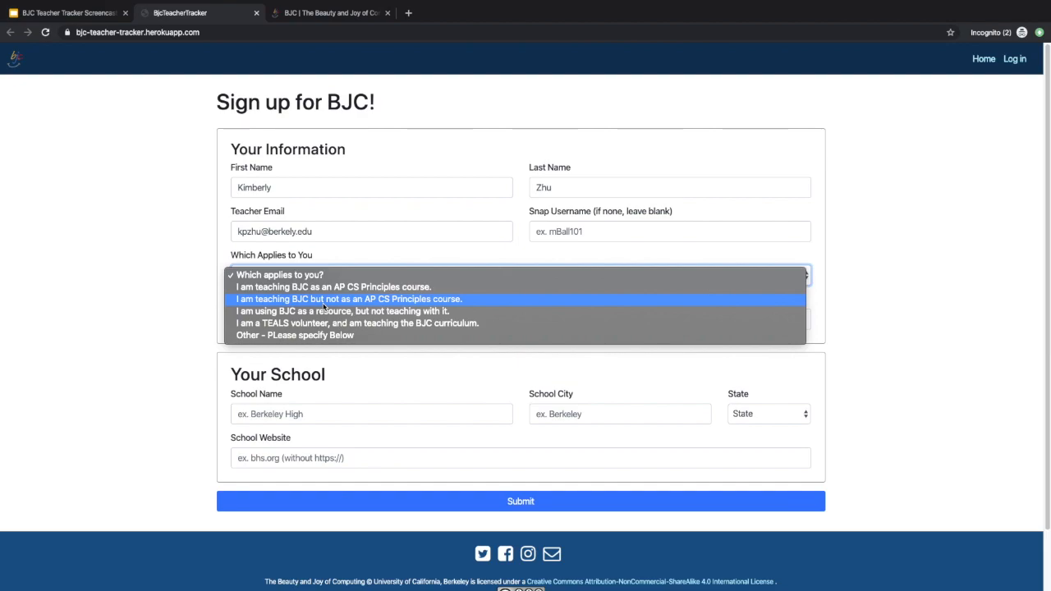
click(348, 299)
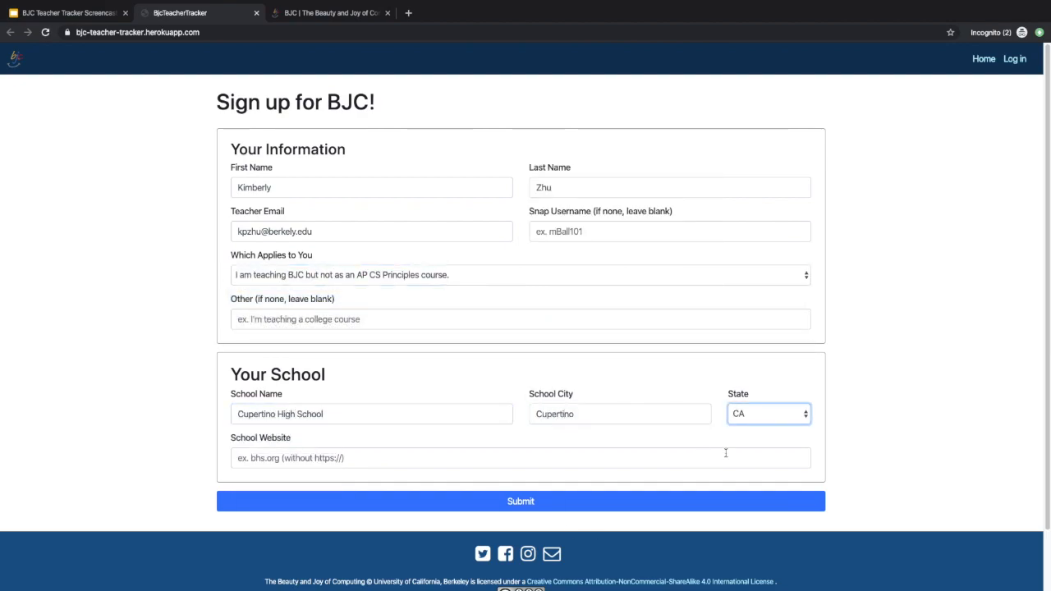
click(768, 414)
text(chs.fuhsd.org)
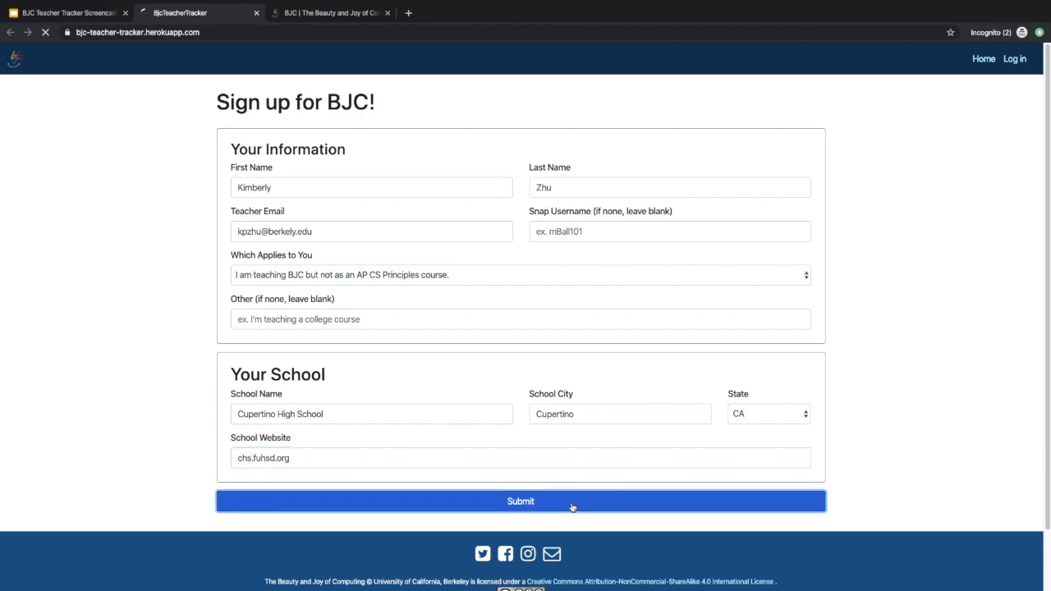
click(520, 501)
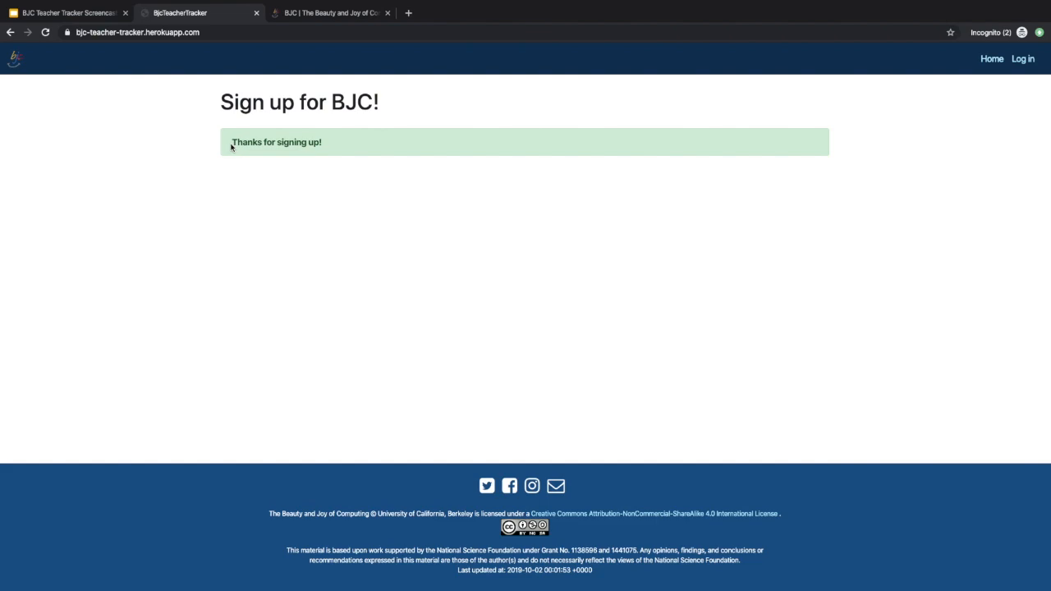
mouse_move(353, 148)
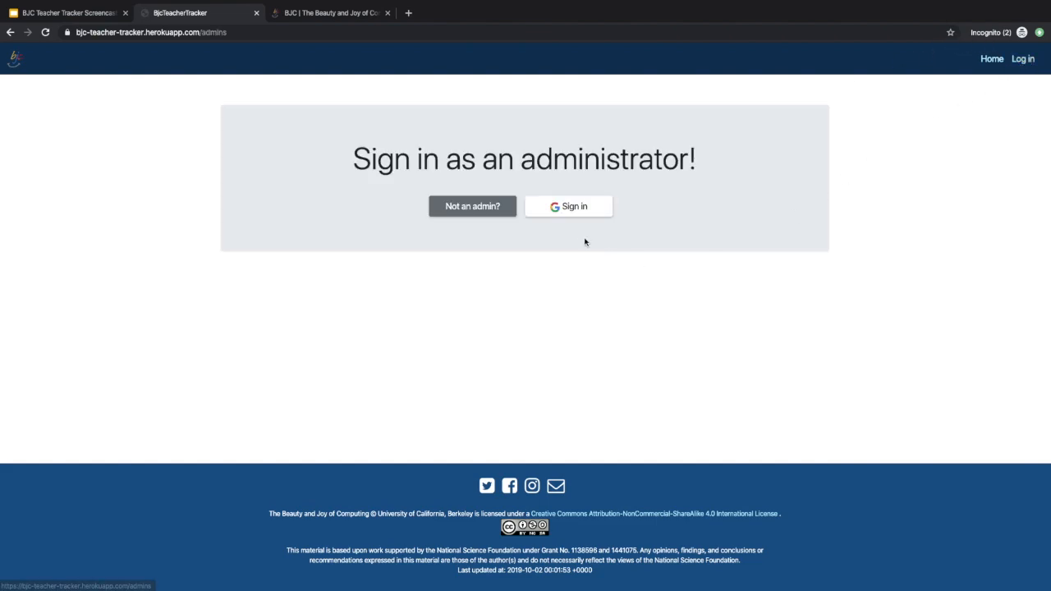
Step: Sign in as an administrator with Google from the admin page
click(568, 207)
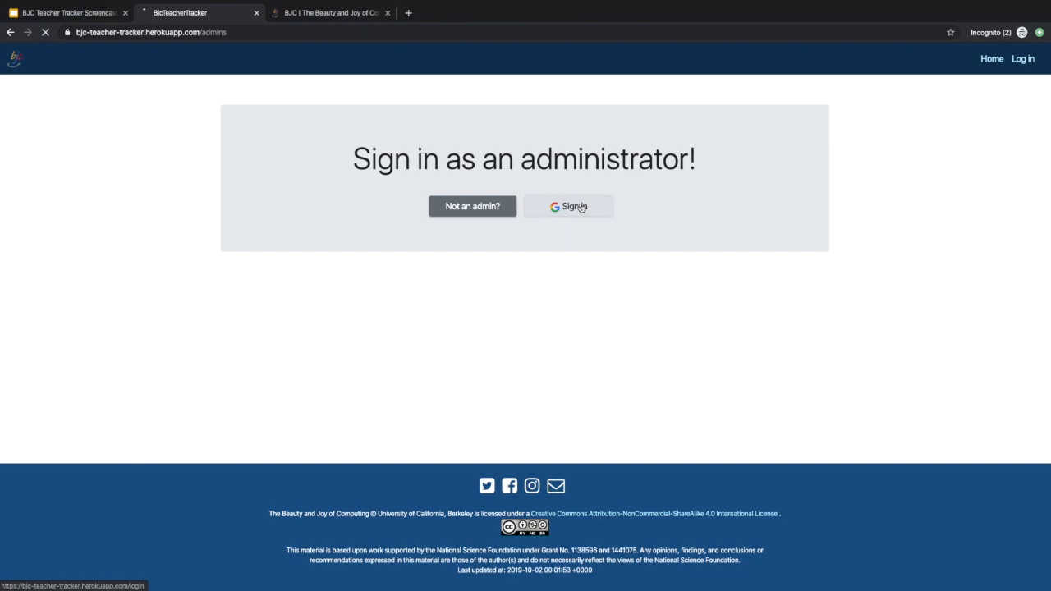
click(568, 207)
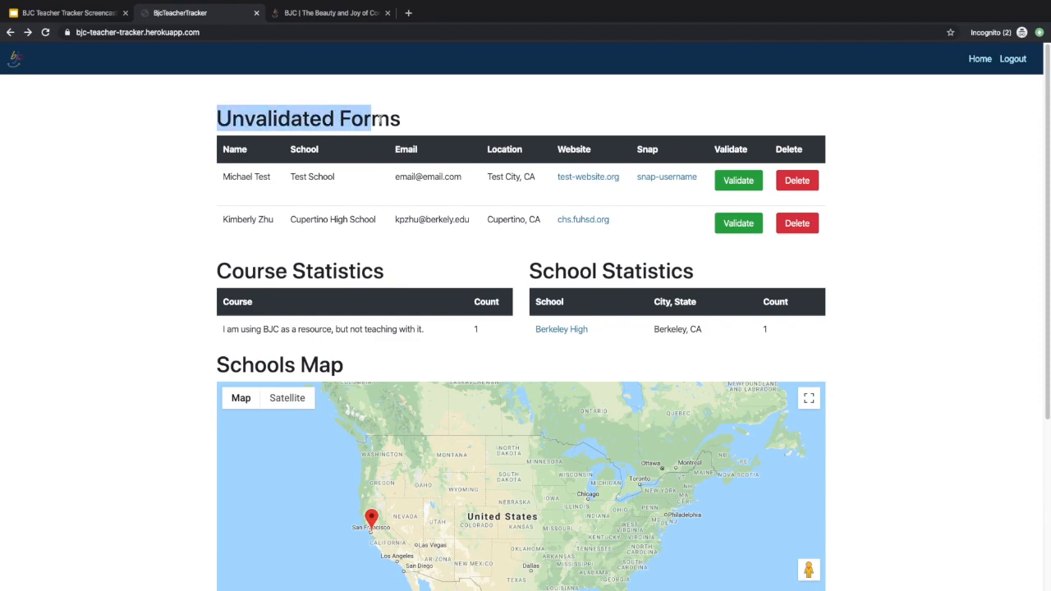
click(463, 226)
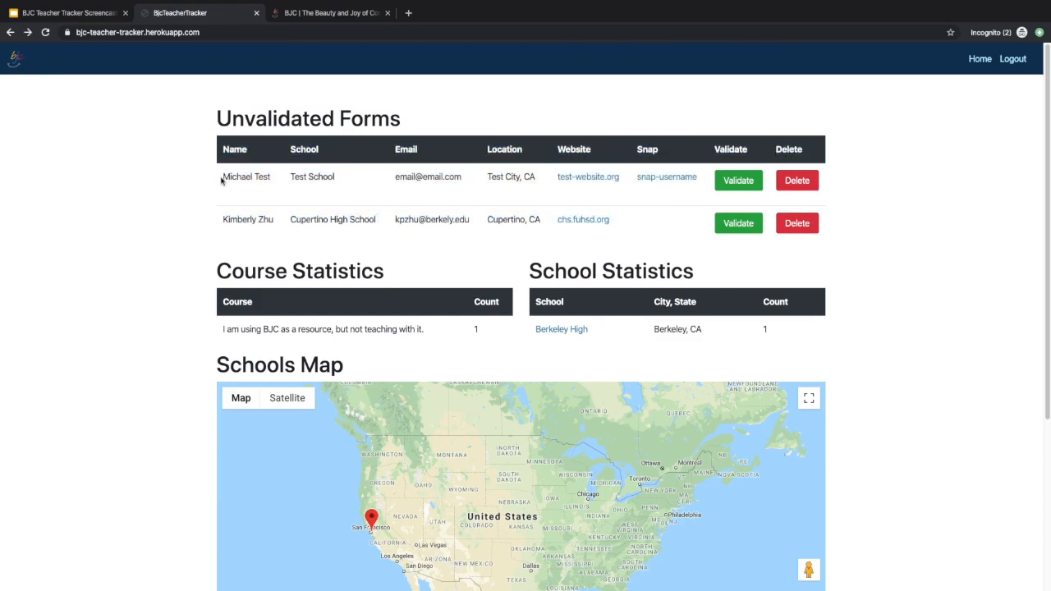
mouse_move(640, 249)
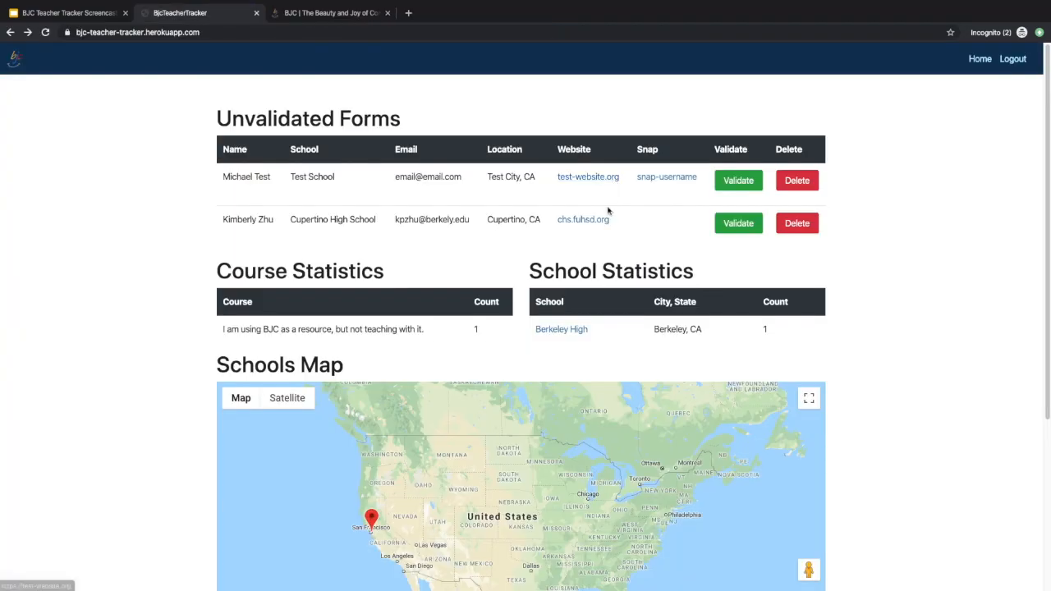
click(583, 221)
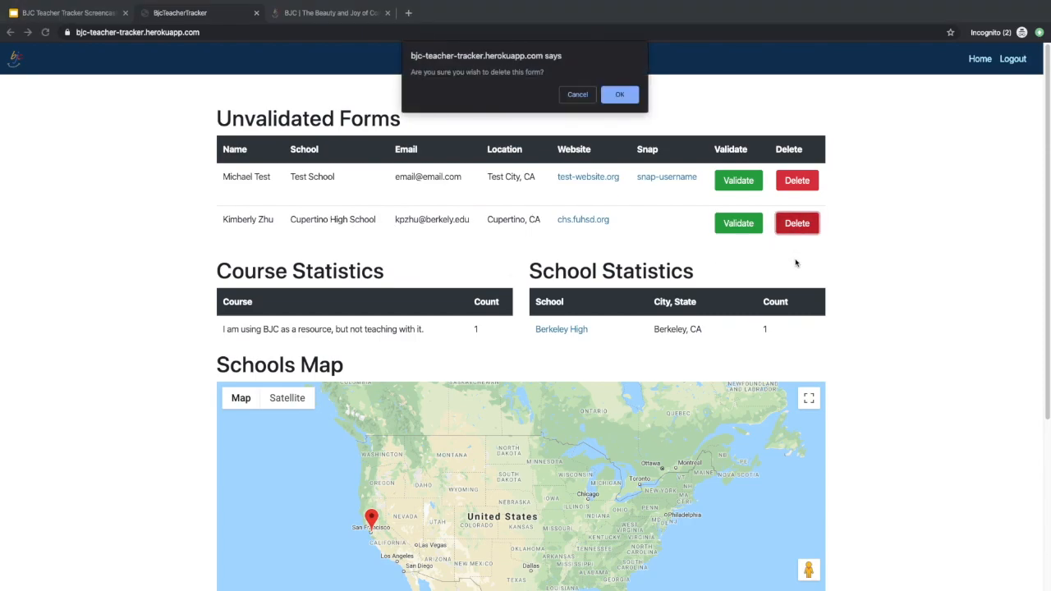
mouse_move(536, 145)
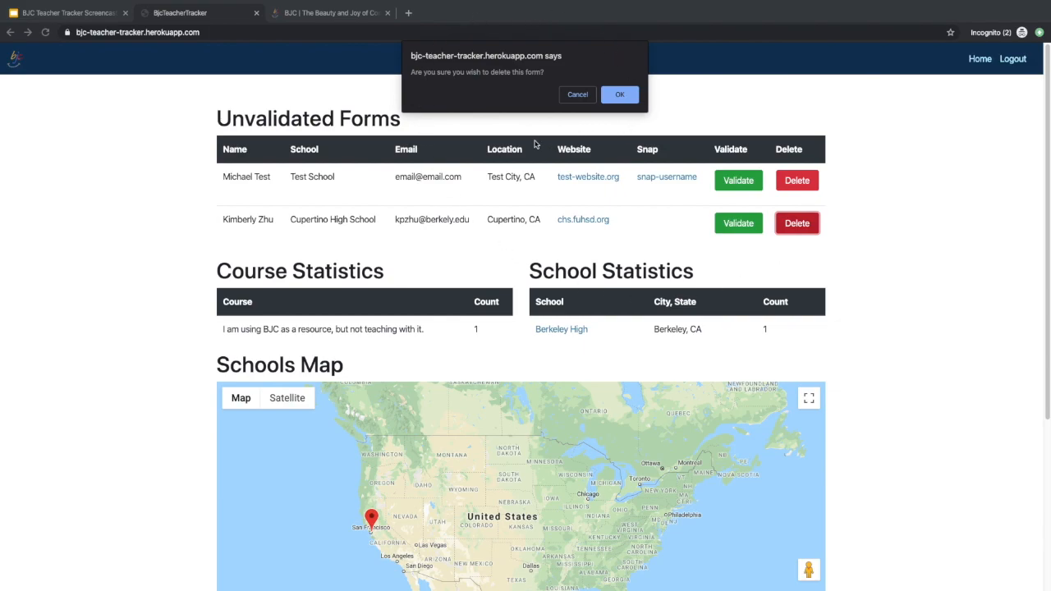
mouse_move(578, 107)
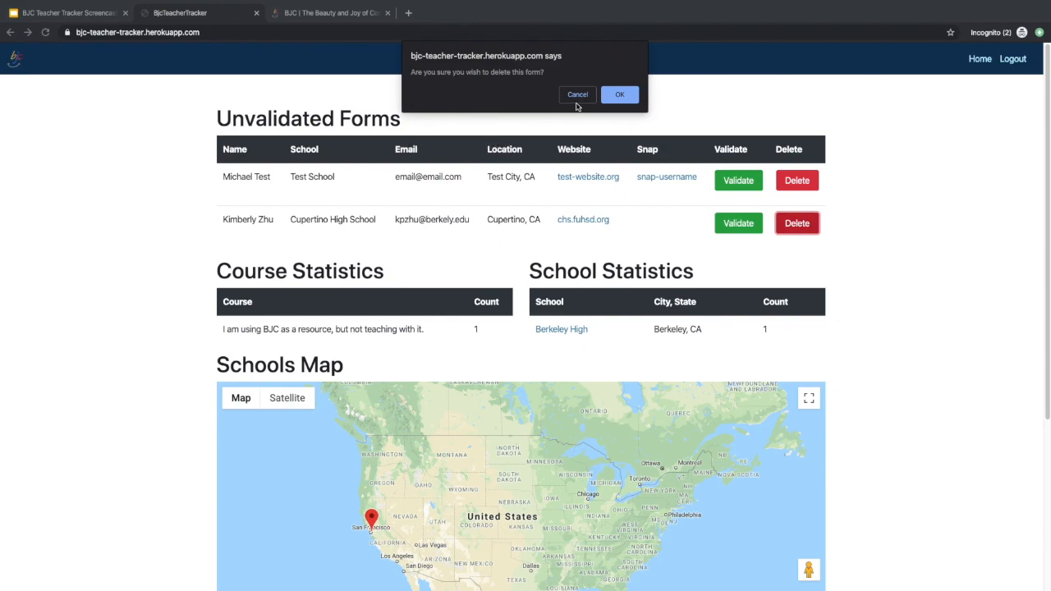
click(579, 93)
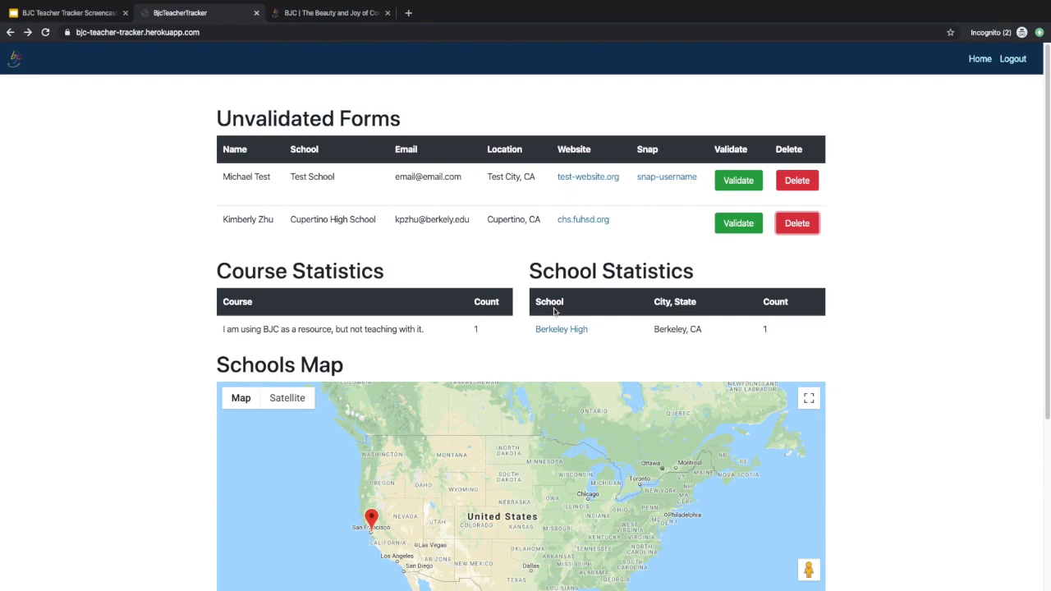
mouse_move(739, 223)
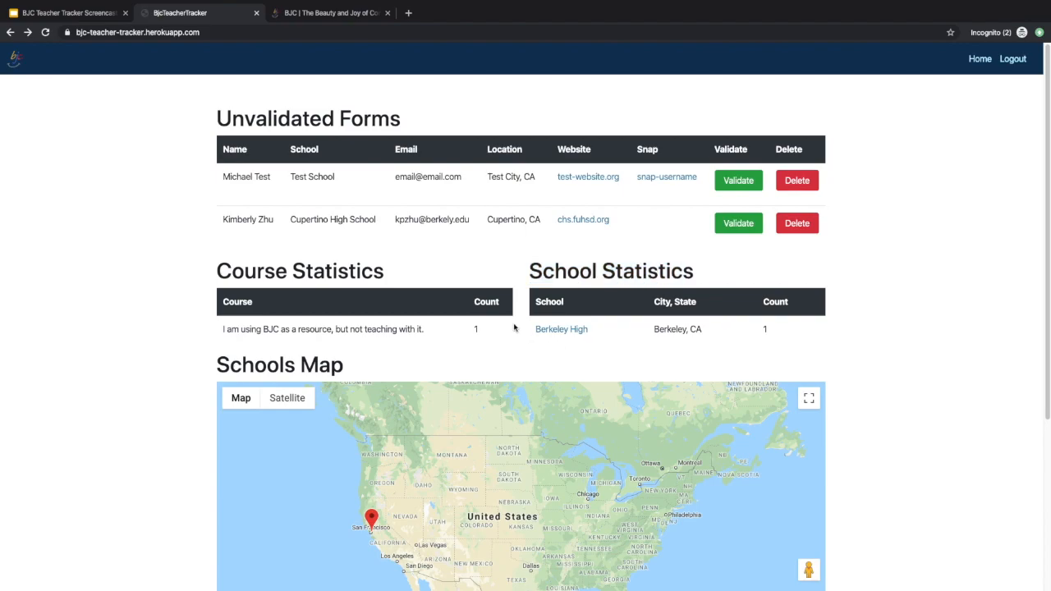
mouse_move(772, 326)
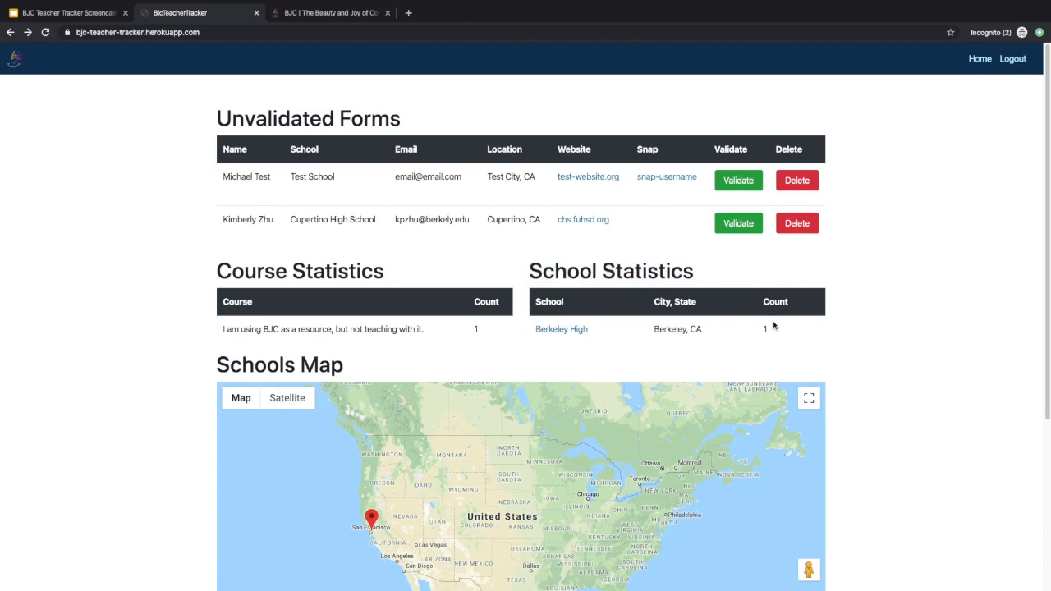
mouse_move(391, 272)
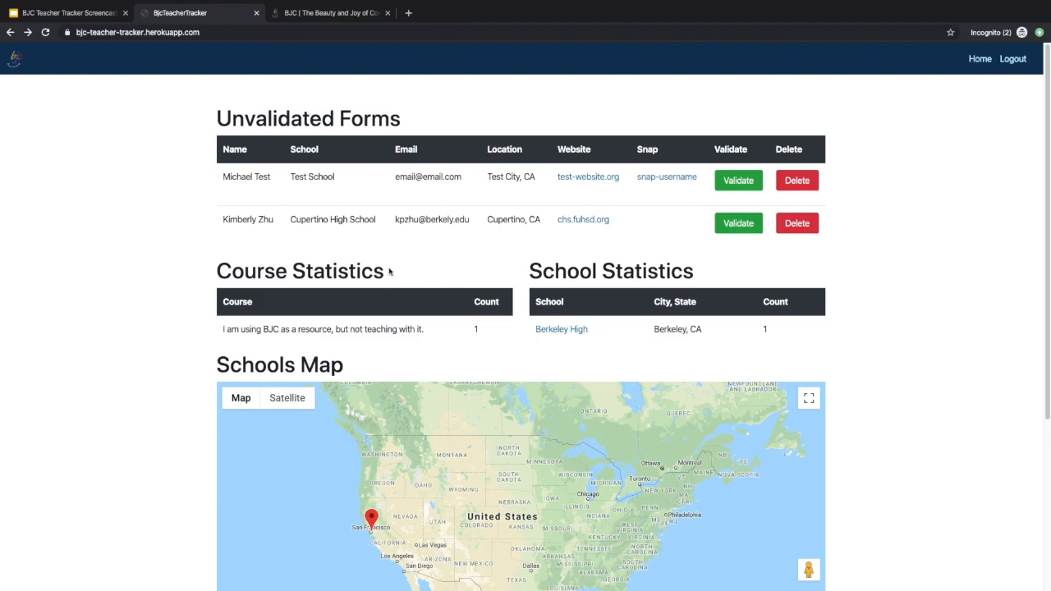
mouse_move(230, 338)
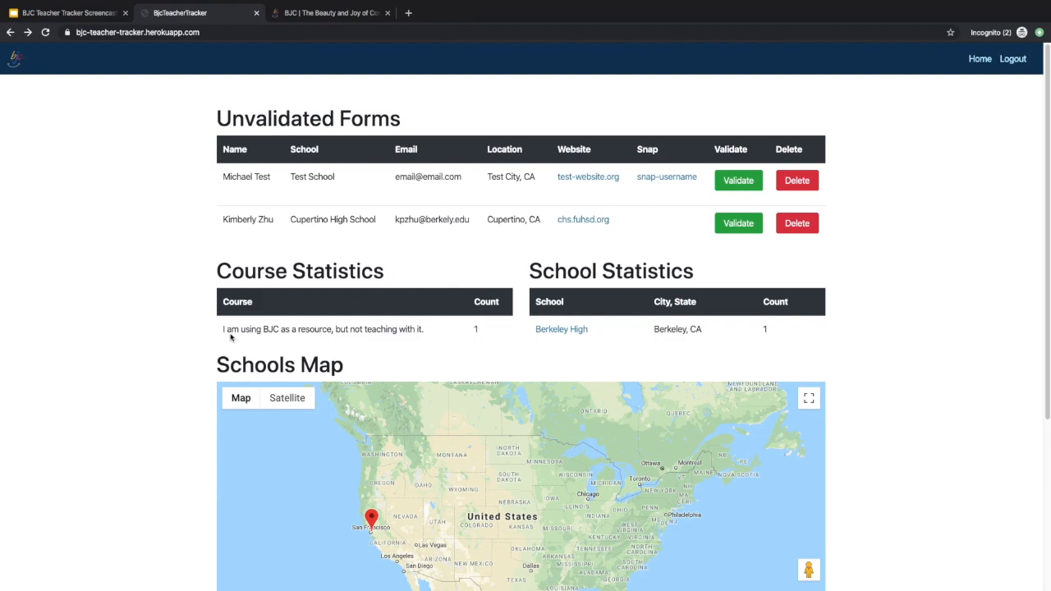
Step: Scroll the admin dashboard down to the schools map showing the California pin
scroll(down, 3)
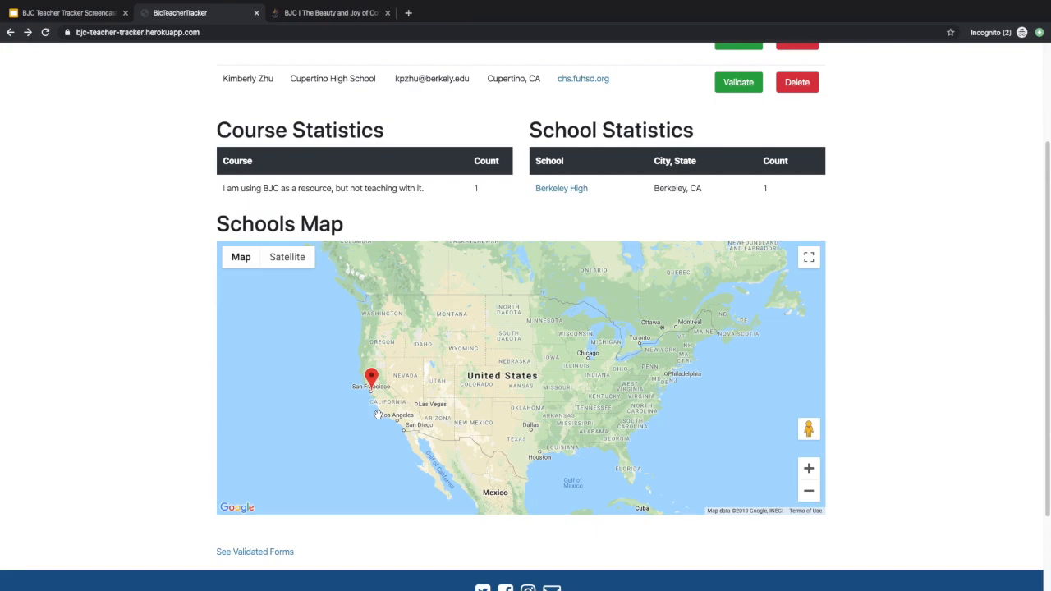
mouse_move(375, 387)
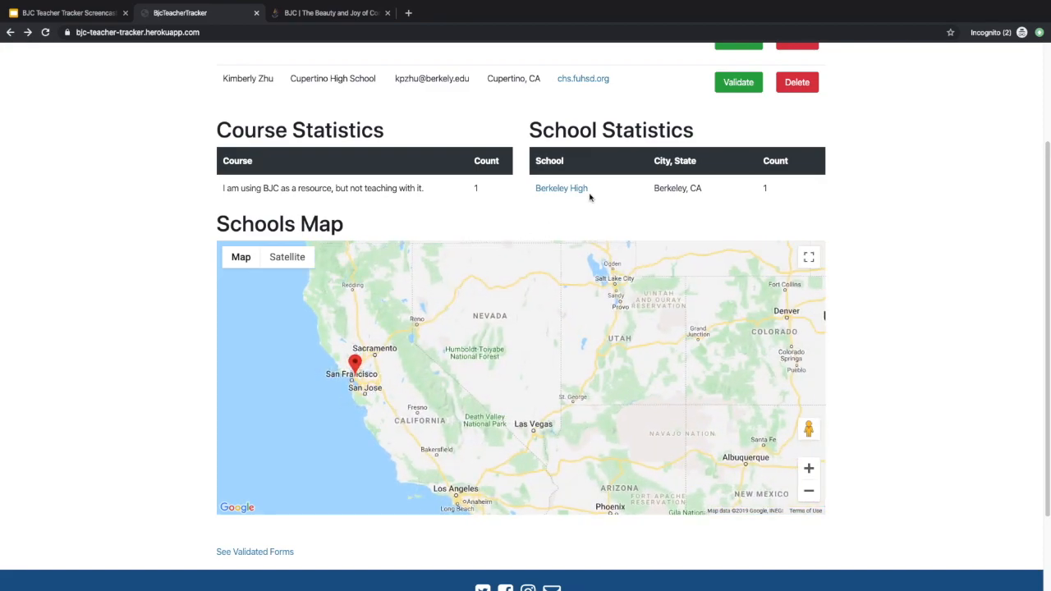
click(255, 552)
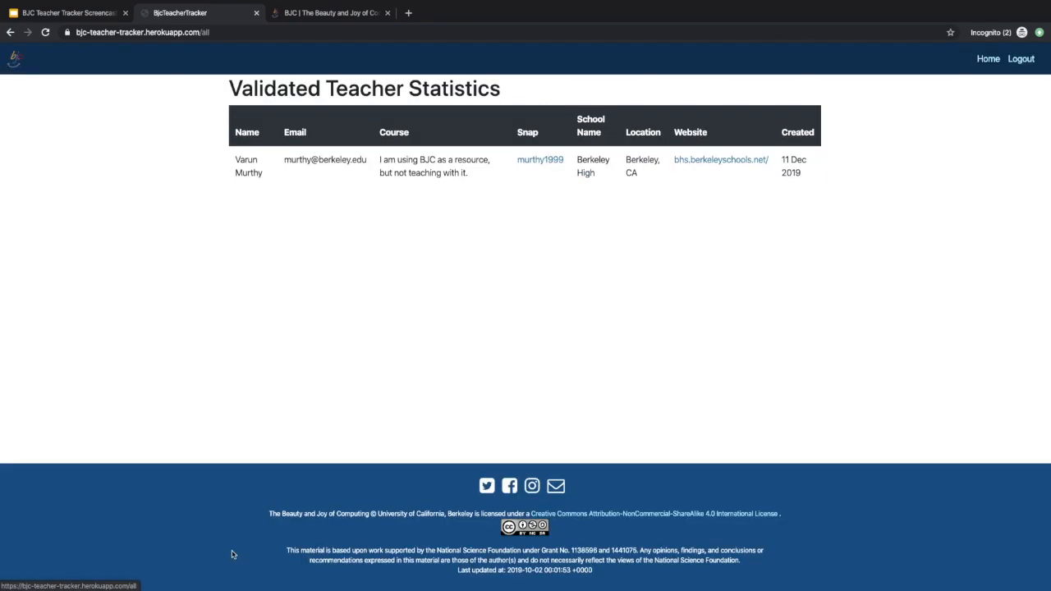
mouse_move(241, 467)
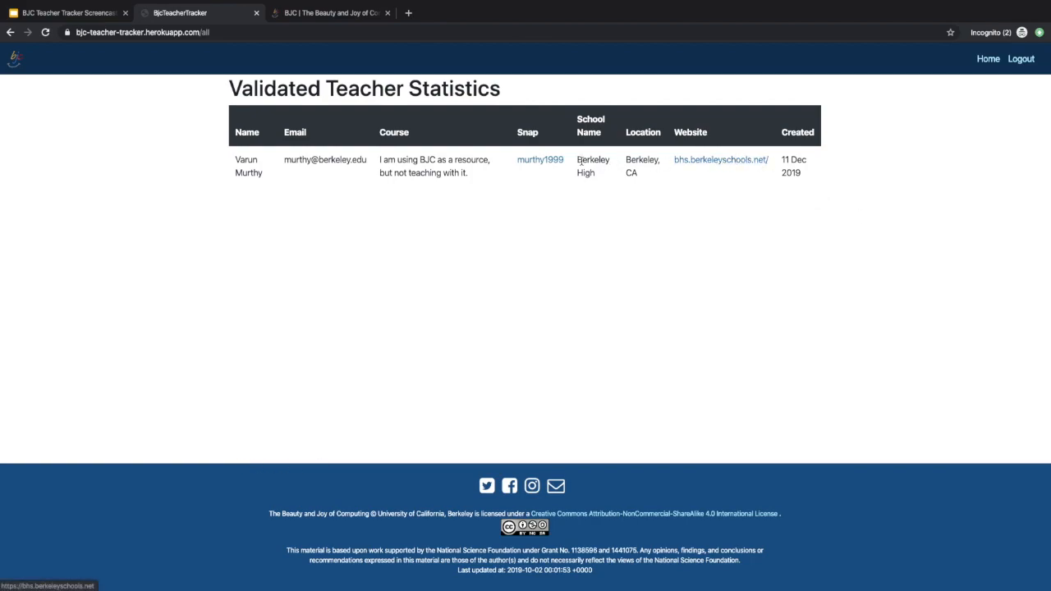
mouse_move(721, 161)
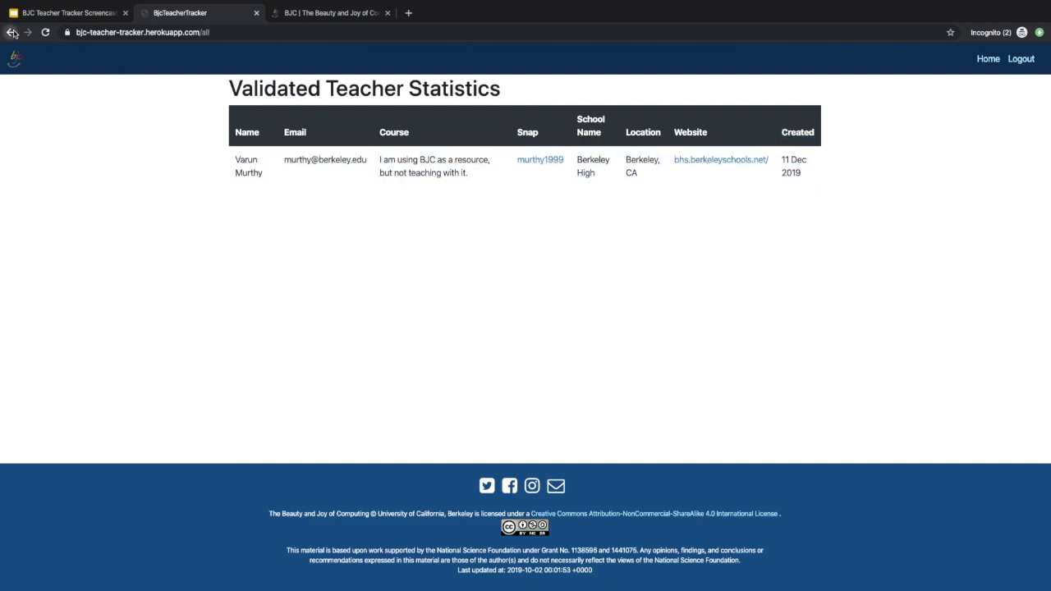
Step: Validate the Cupertino High School teacher's form and highlight the new school and course statistics
click(12, 33)
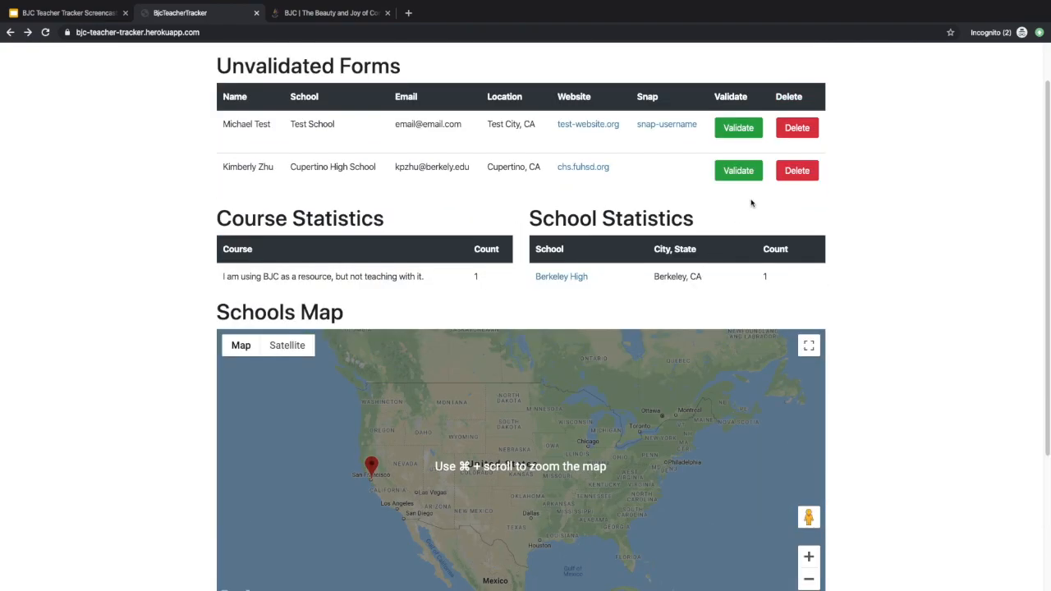
click(738, 169)
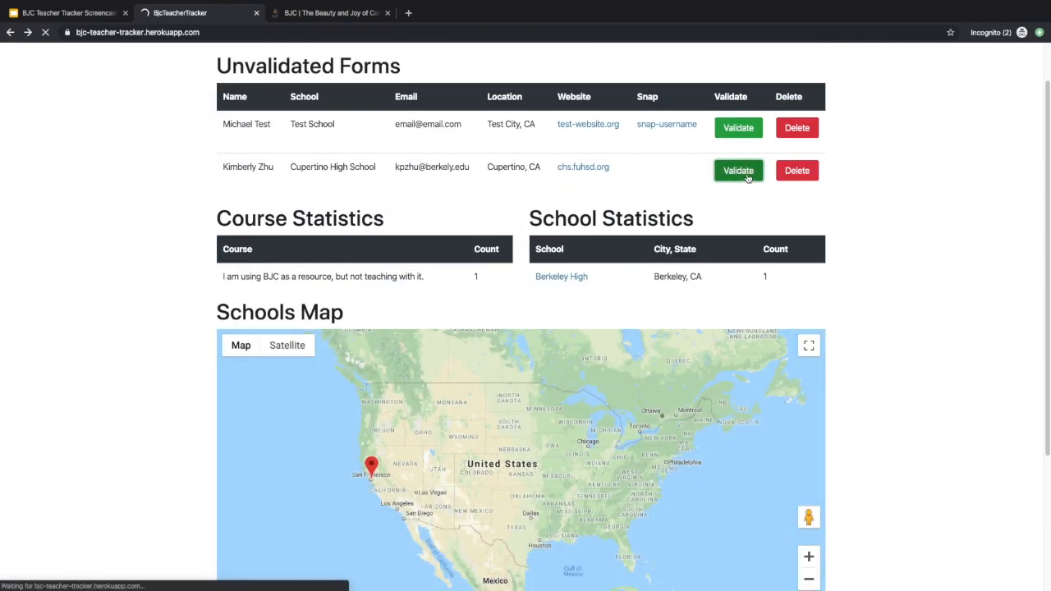
click(737, 170)
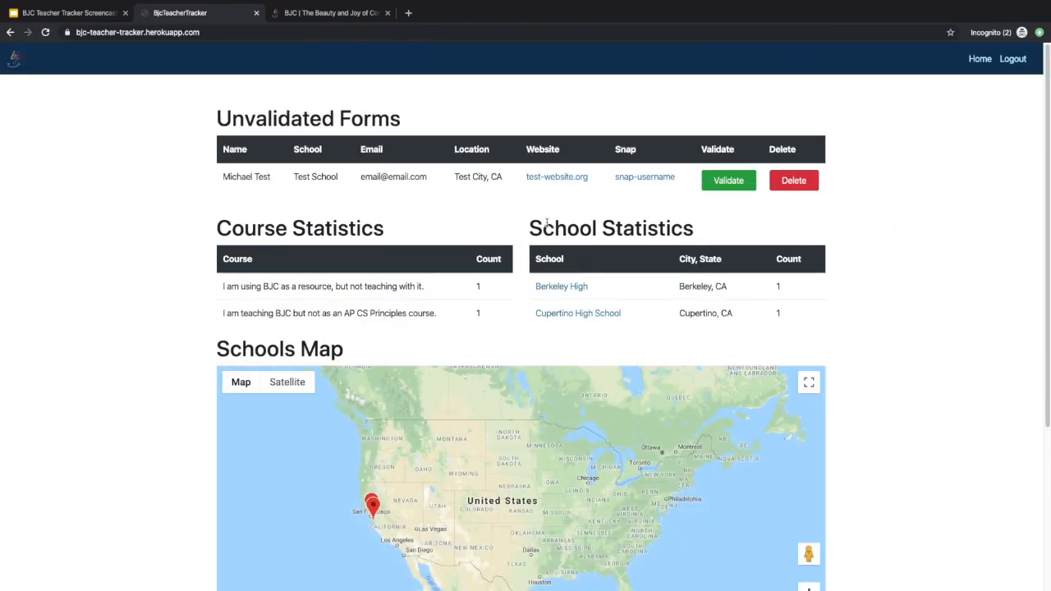
double_click(611, 227)
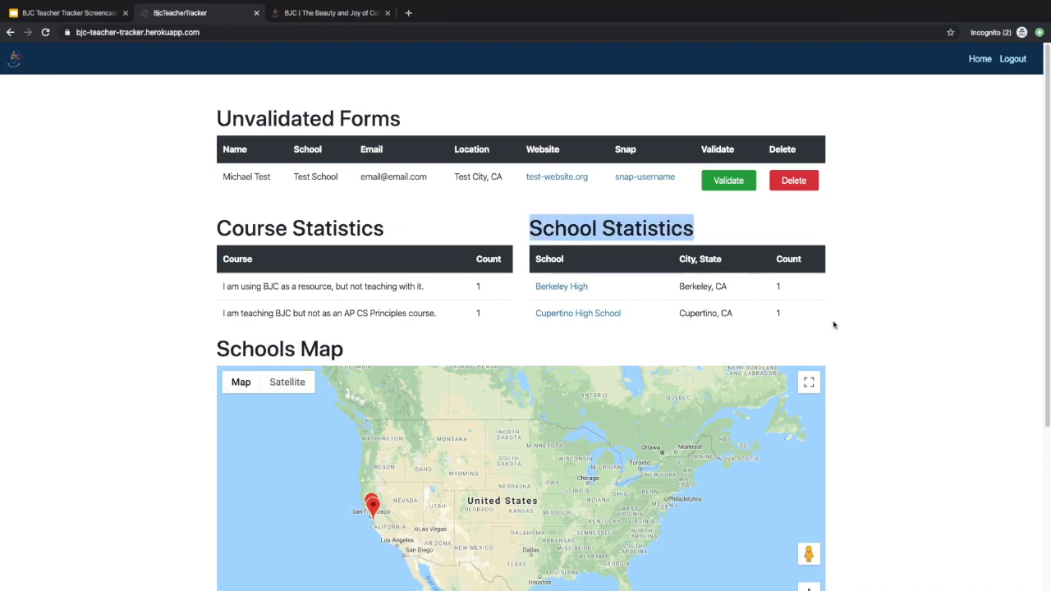
double_click(329, 312)
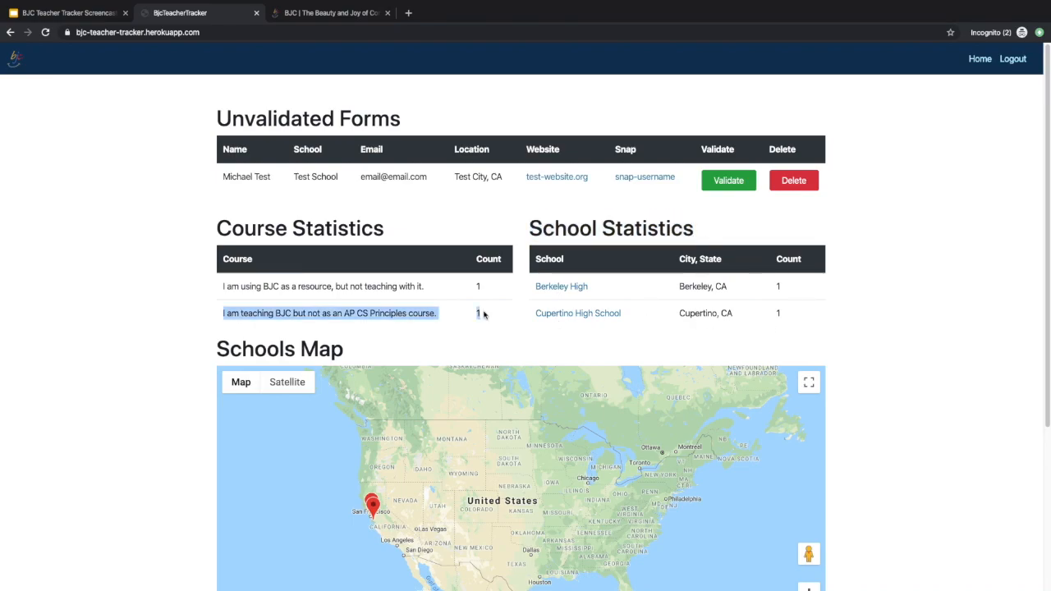
mouse_move(526, 319)
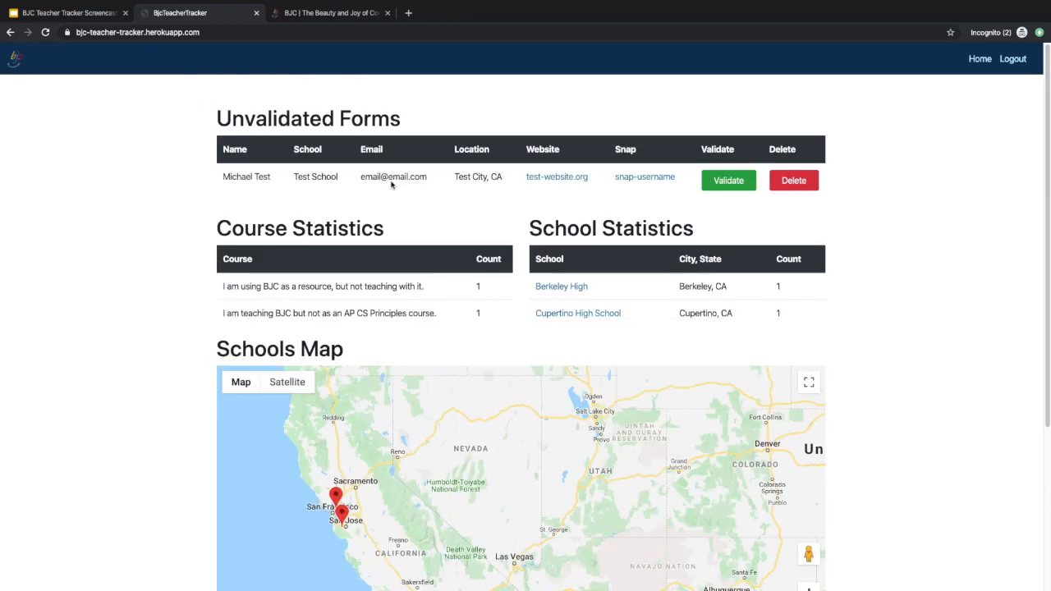
Step: Confirm both teachers appear in the validated list, then visit BJC's Twitter page
scroll(down, 3)
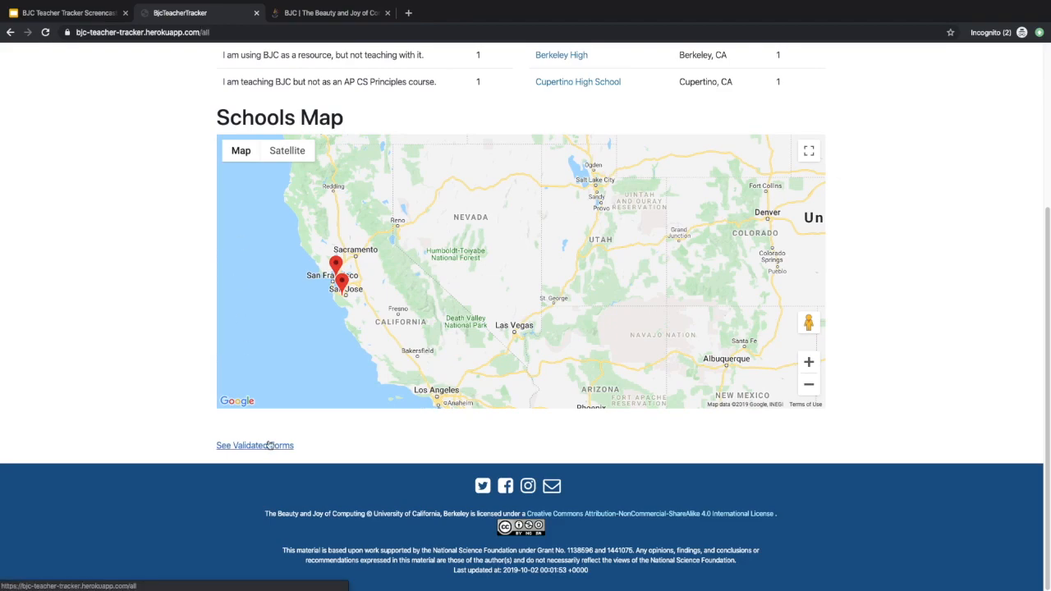
click(255, 445)
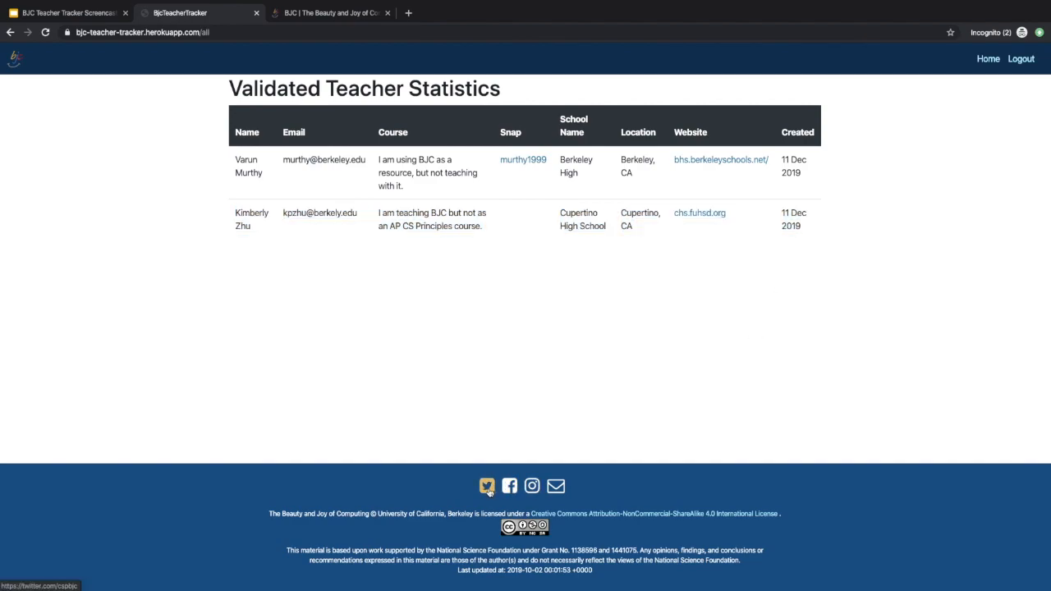
click(486, 486)
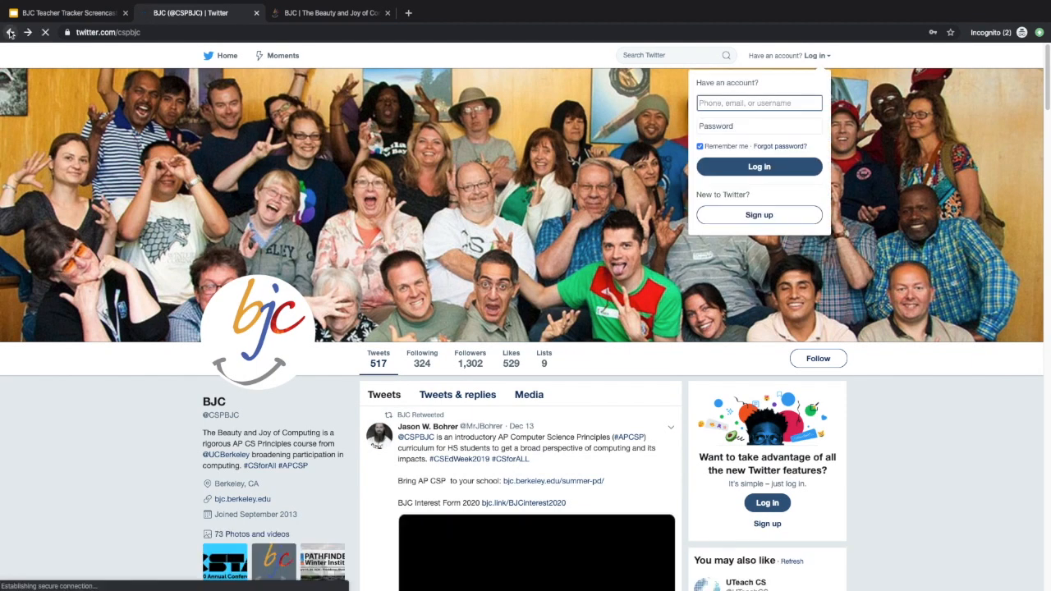